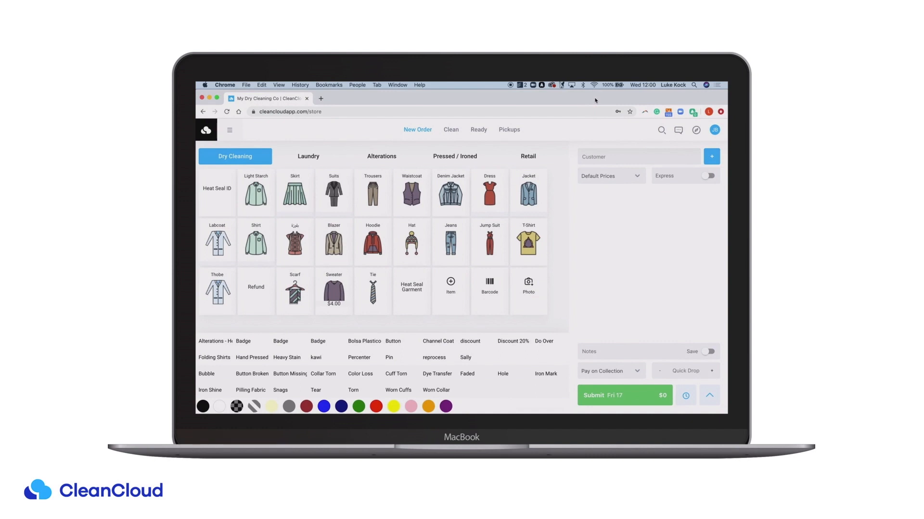
mouse_move(547, 167)
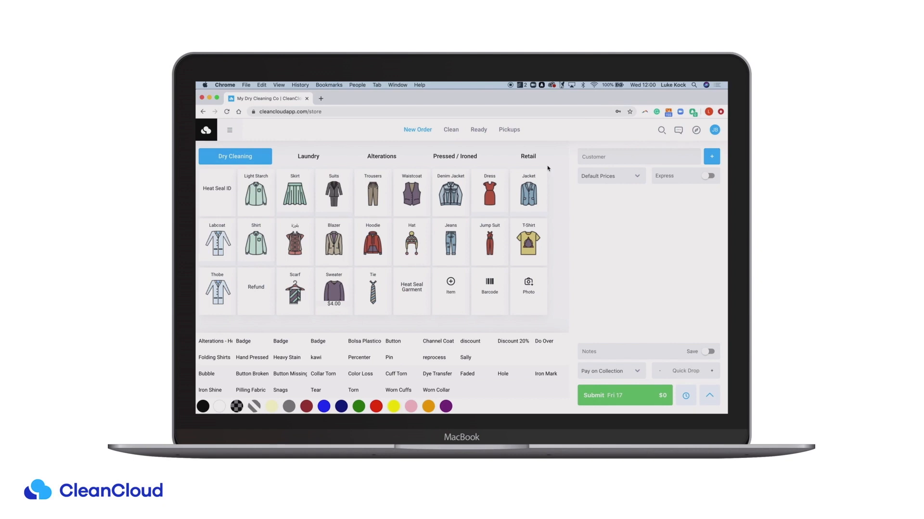
mouse_move(541, 168)
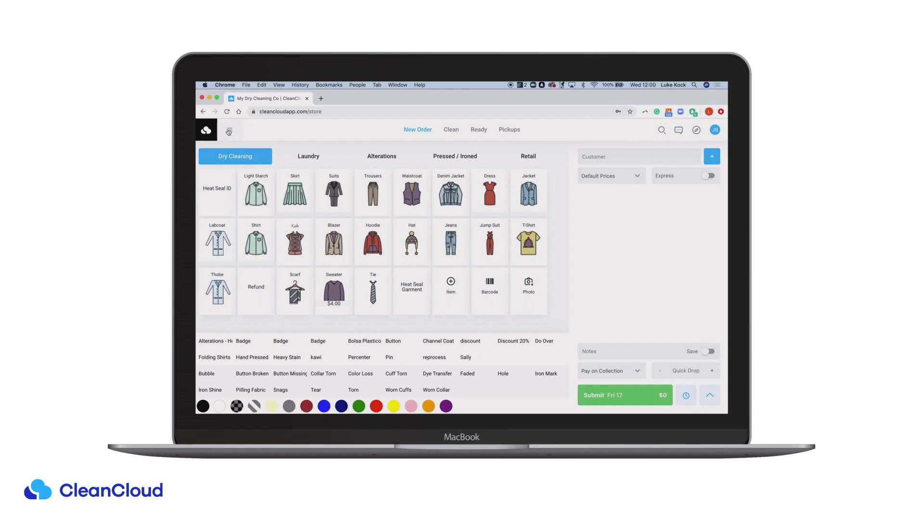
Reach the online store's App Settings via the hamburger menu and Admin sidebar
left_click(228, 131)
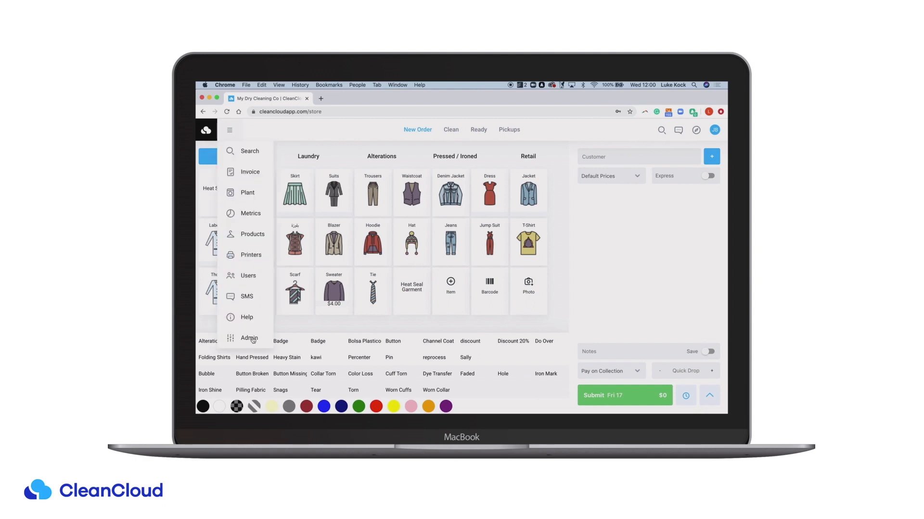
left_click(248, 338)
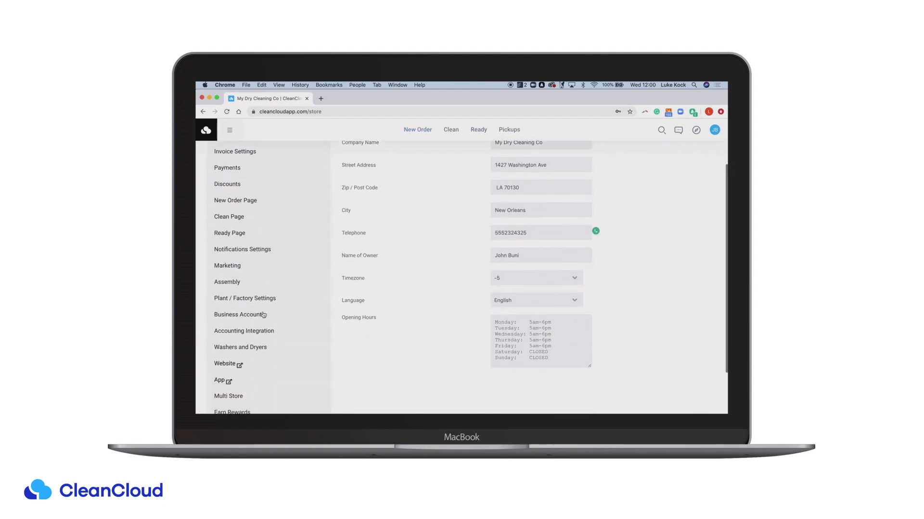
scroll("down", 3)
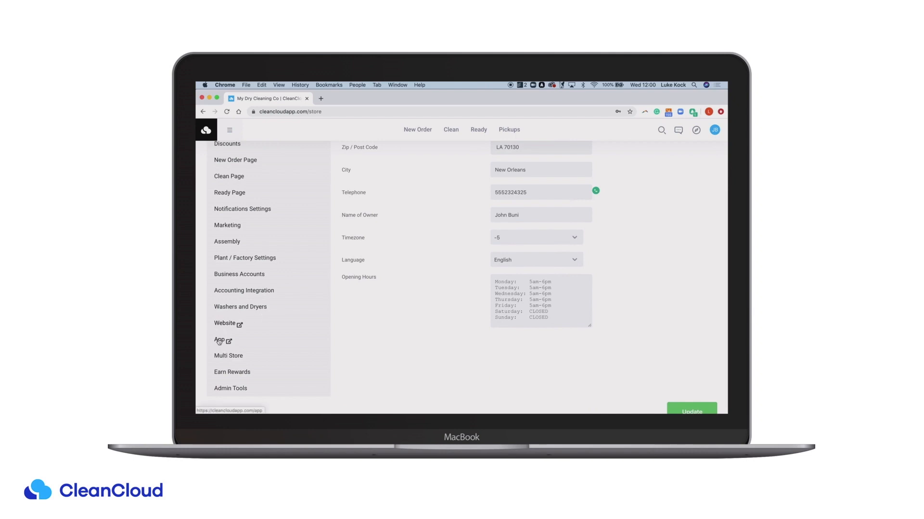
left_click(220, 340)
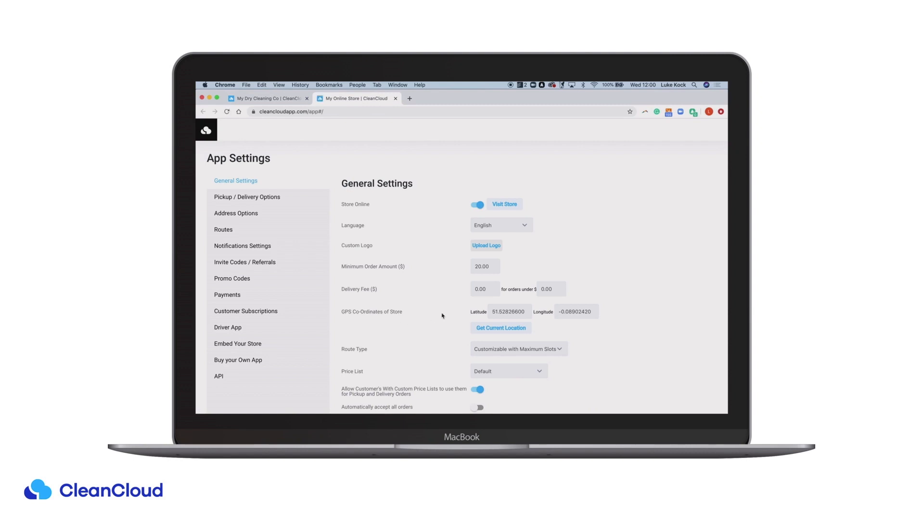
mouse_move(558, 268)
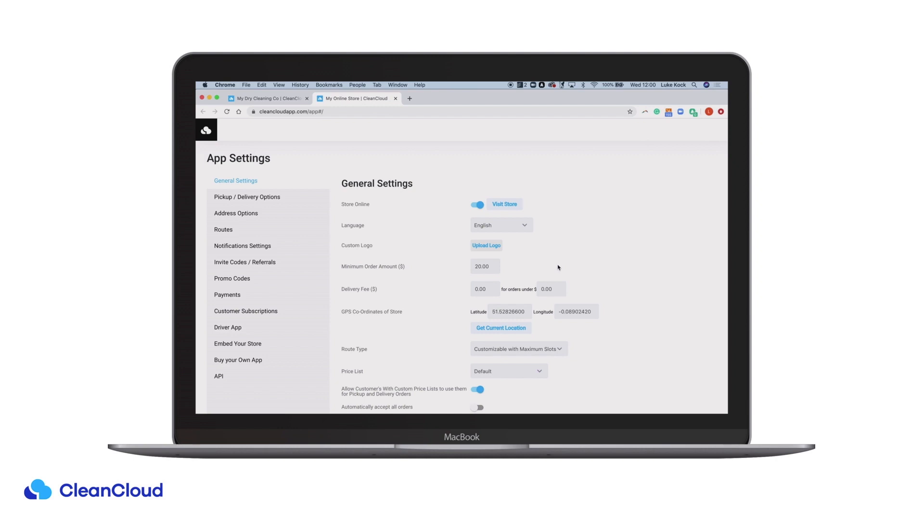
mouse_move(514, 196)
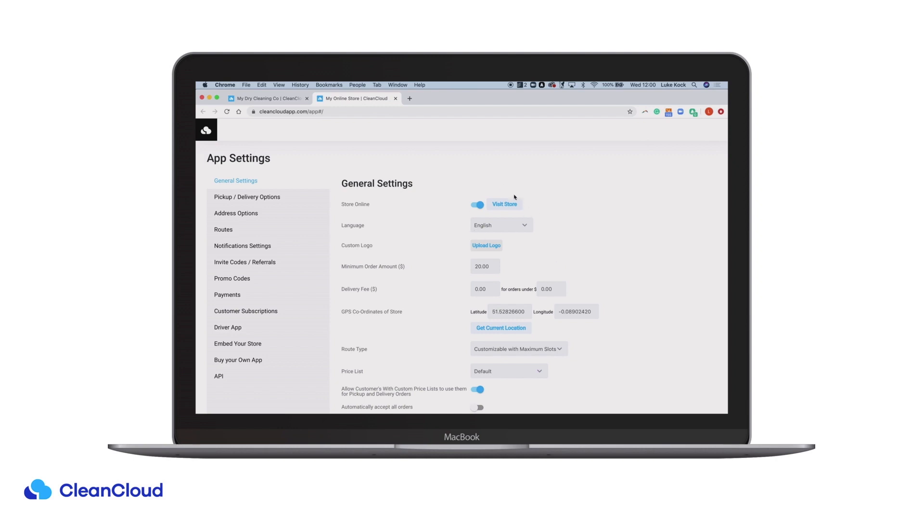
mouse_move(478, 214)
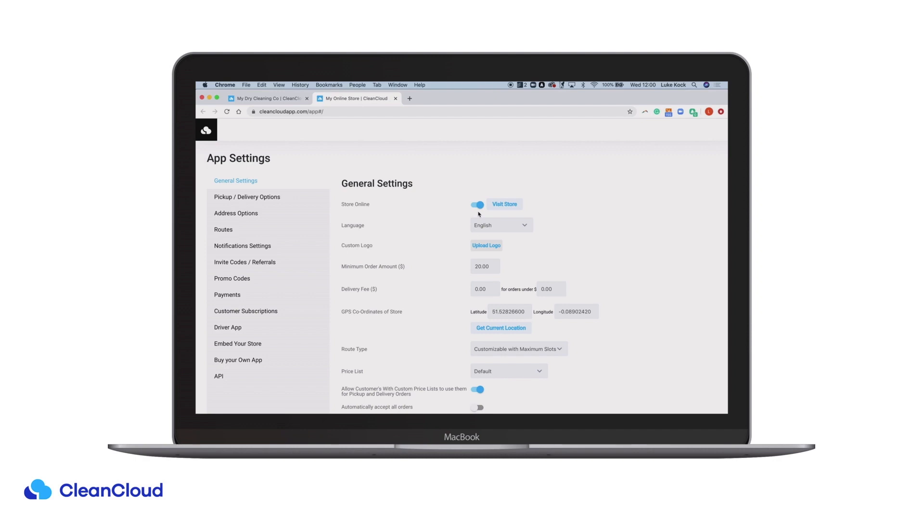
scroll("down", 3)
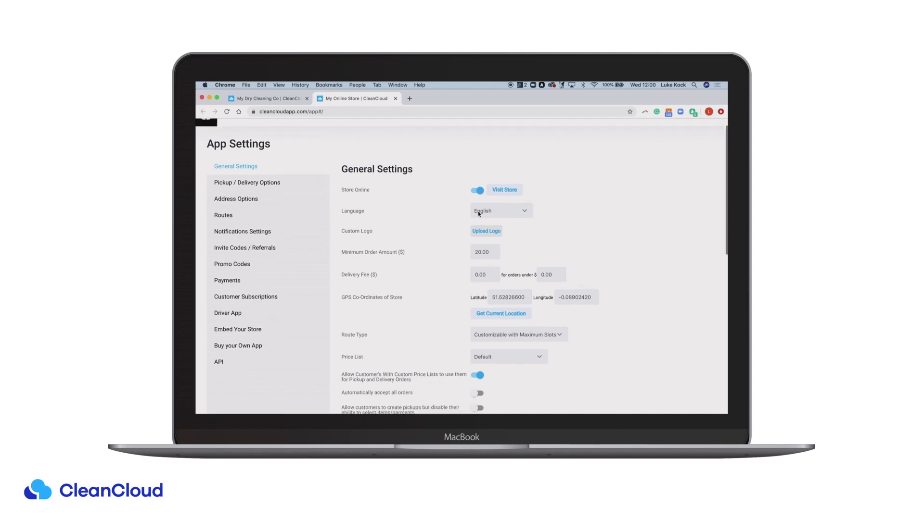
scroll("down", 3)
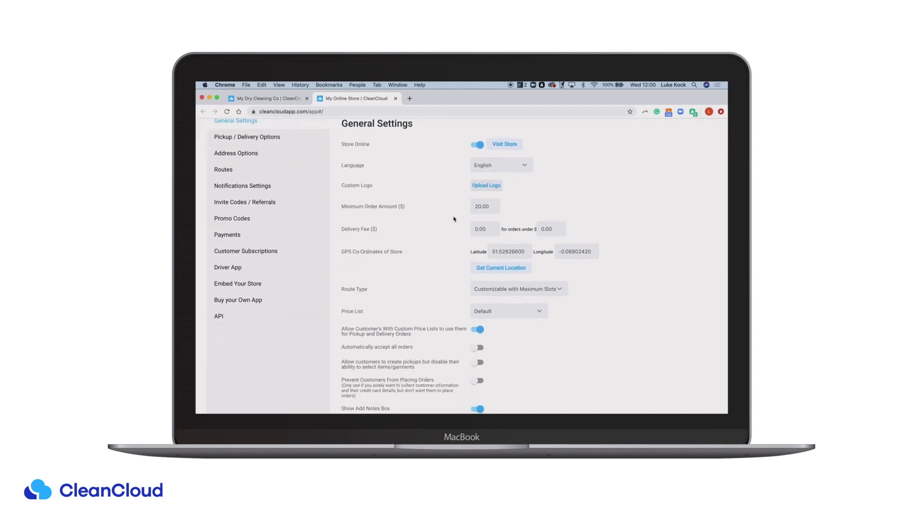
mouse_move(375, 220)
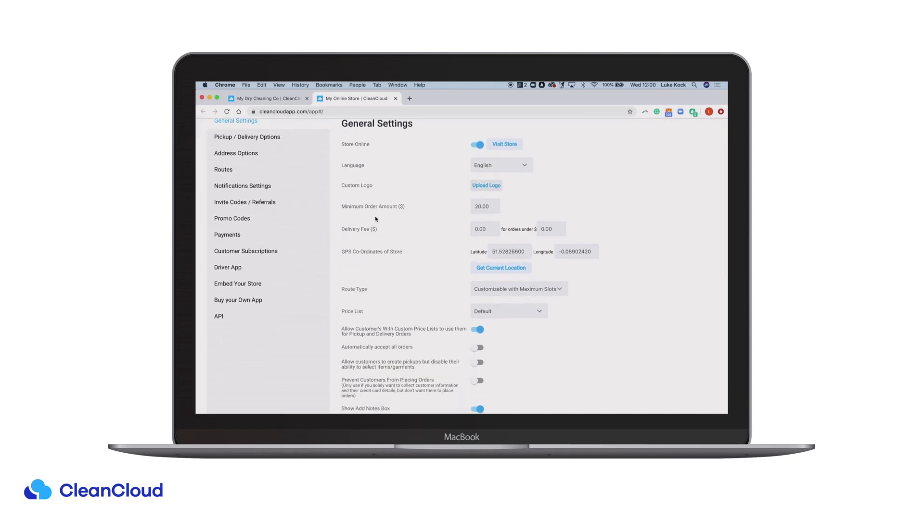
mouse_move(367, 303)
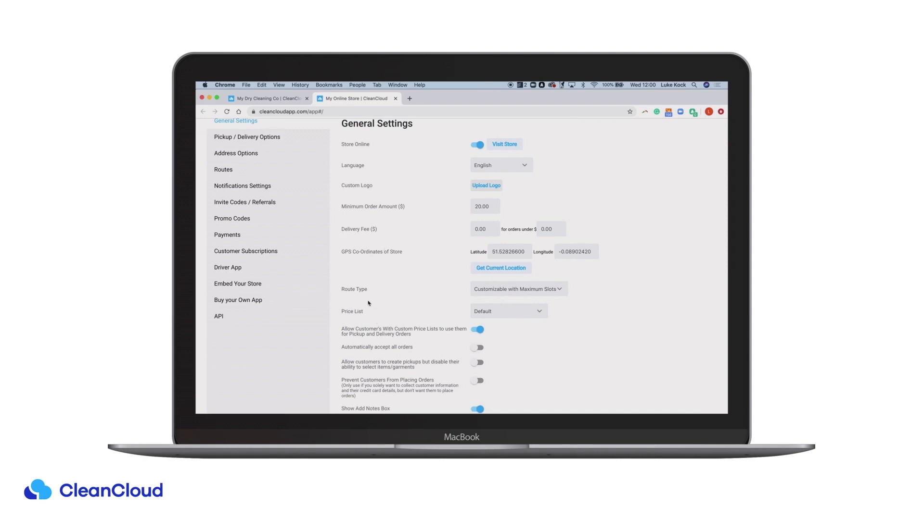
mouse_move(374, 323)
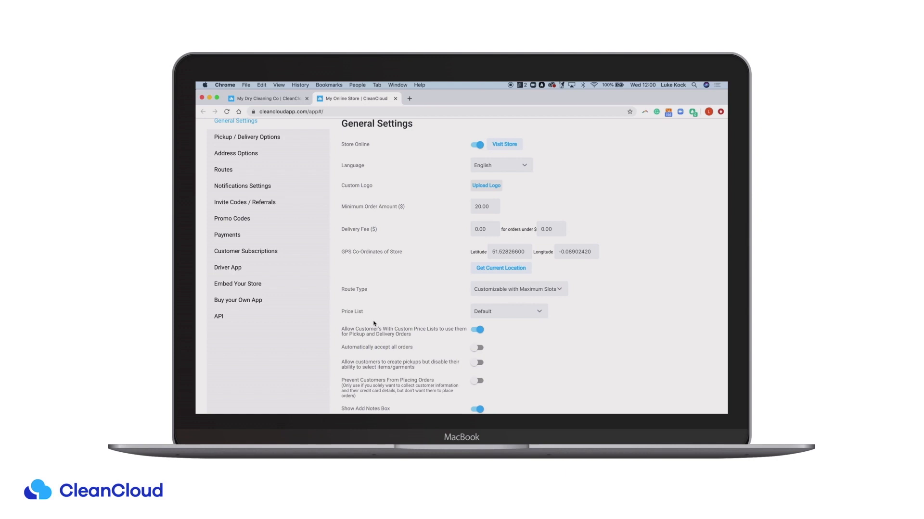
left_click(508, 312)
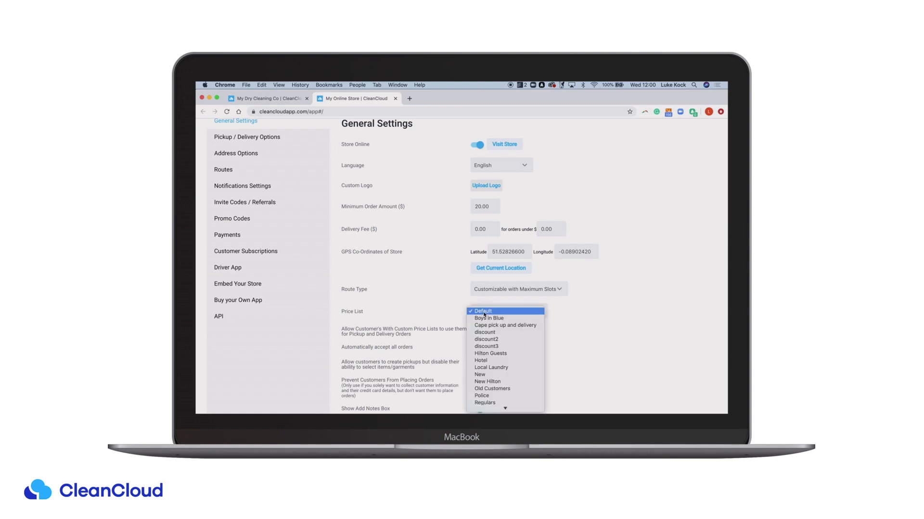
mouse_move(484, 329)
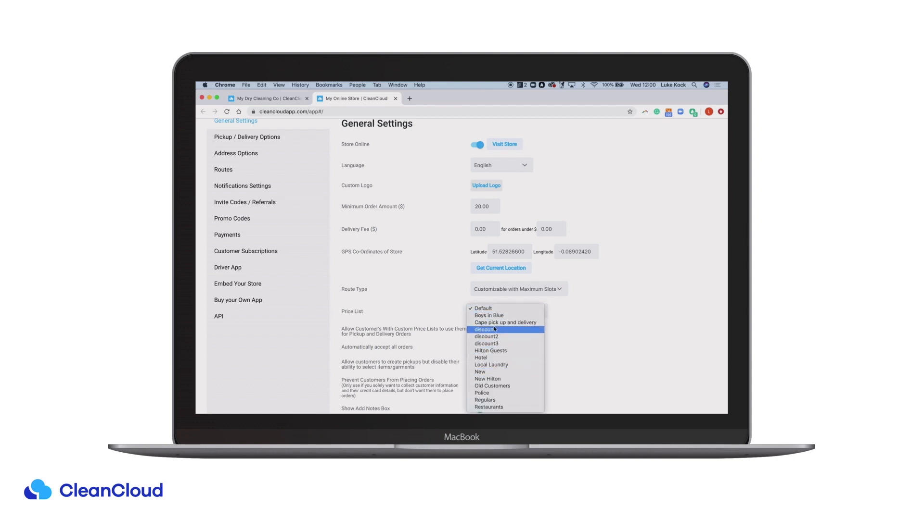
left_click(474, 308)
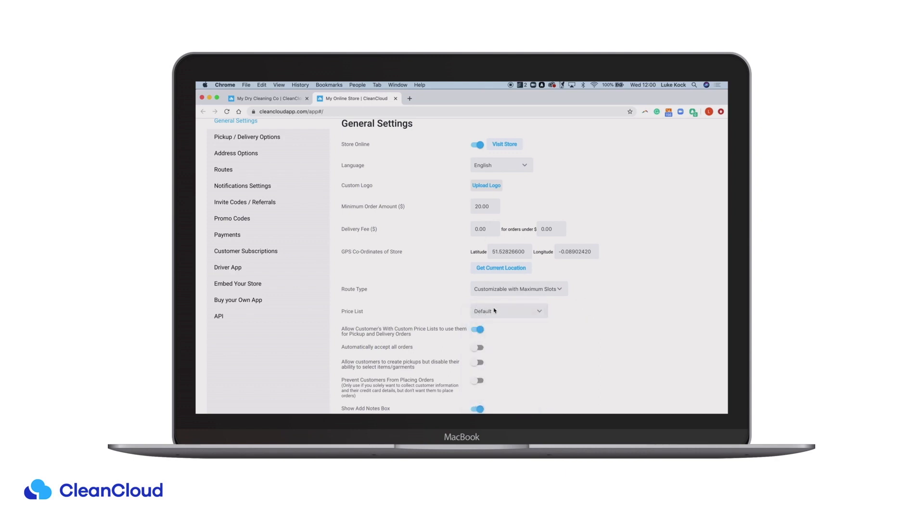
scroll("down", 3)
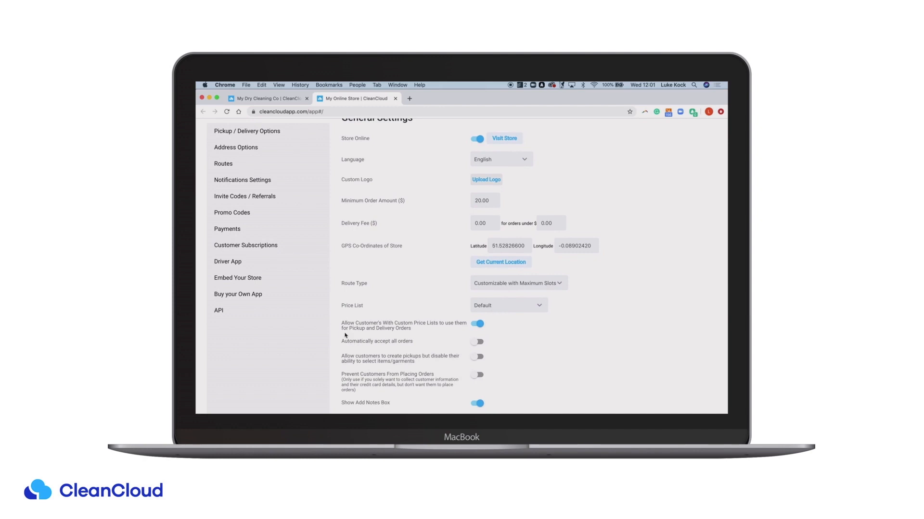
mouse_move(483, 348)
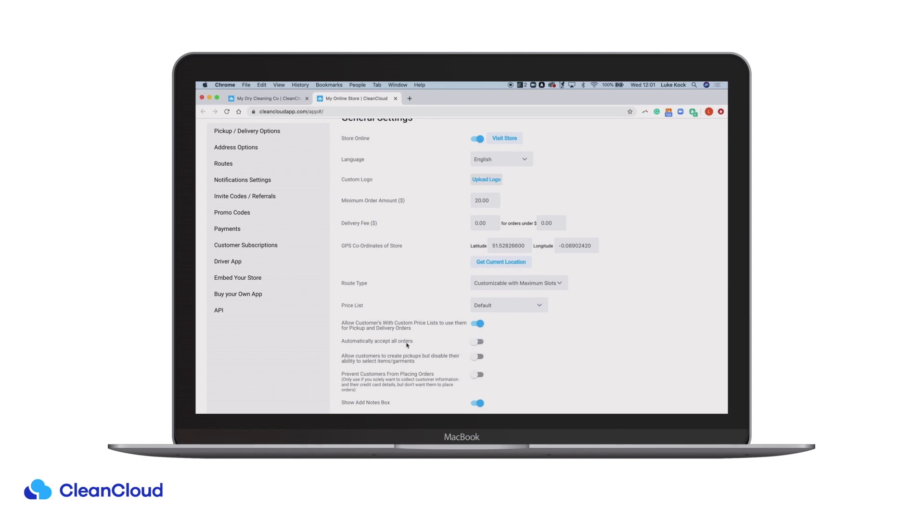
mouse_move(409, 355)
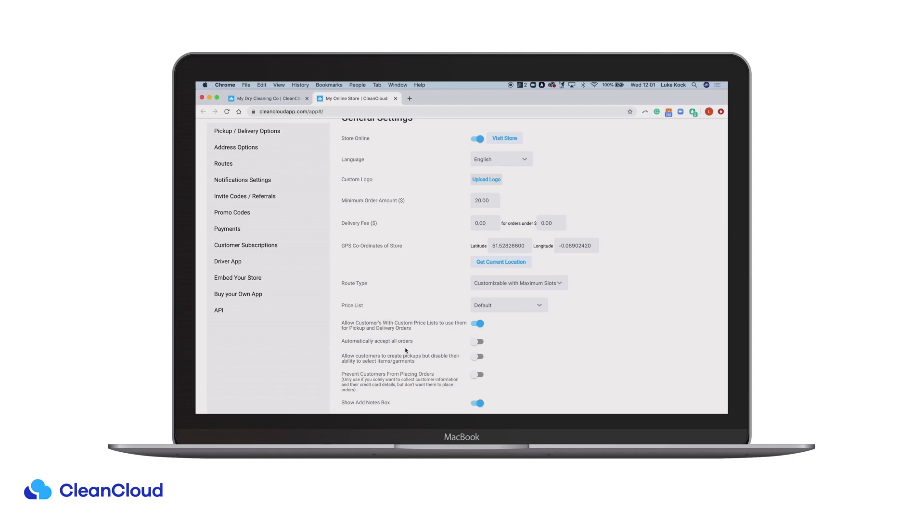
mouse_move(350, 351)
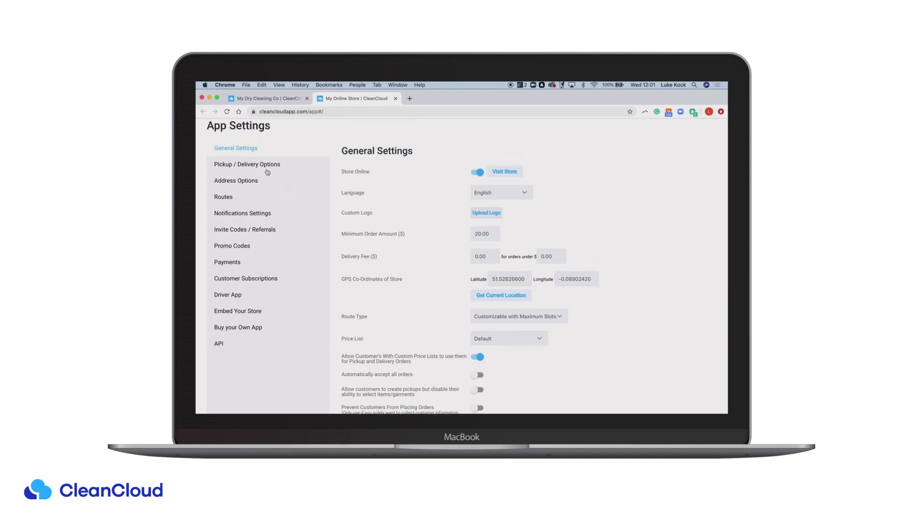
In Pickup / Delivery Options, set a 3-day minimum period and keep pickups +3 hours ahead
left_click(246, 164)
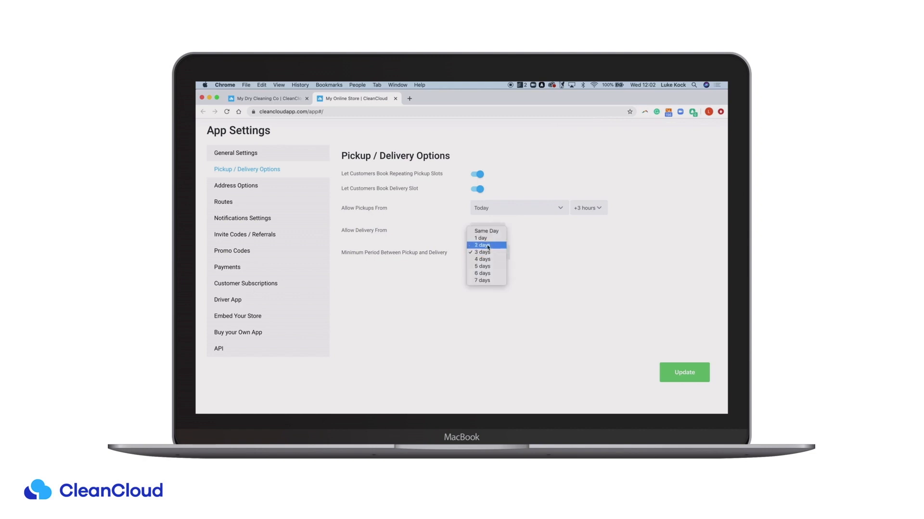
left_click(481, 239)
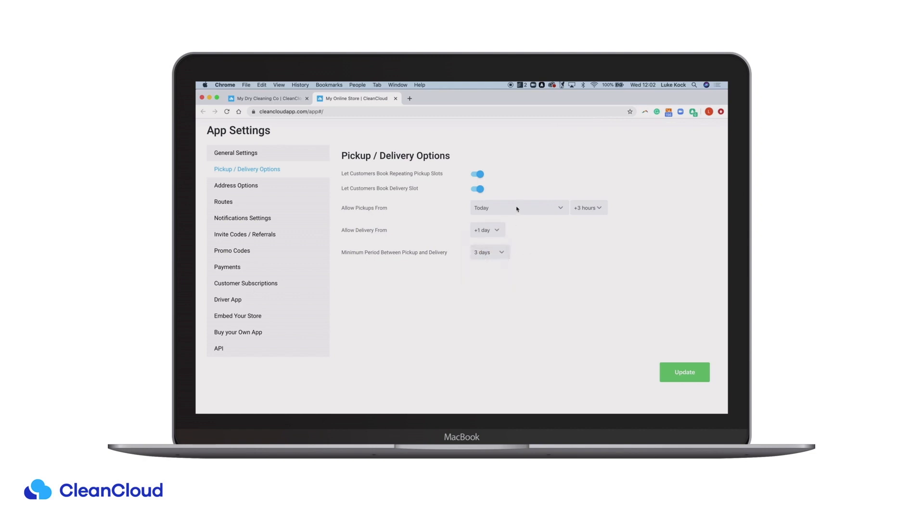
mouse_move(566, 210)
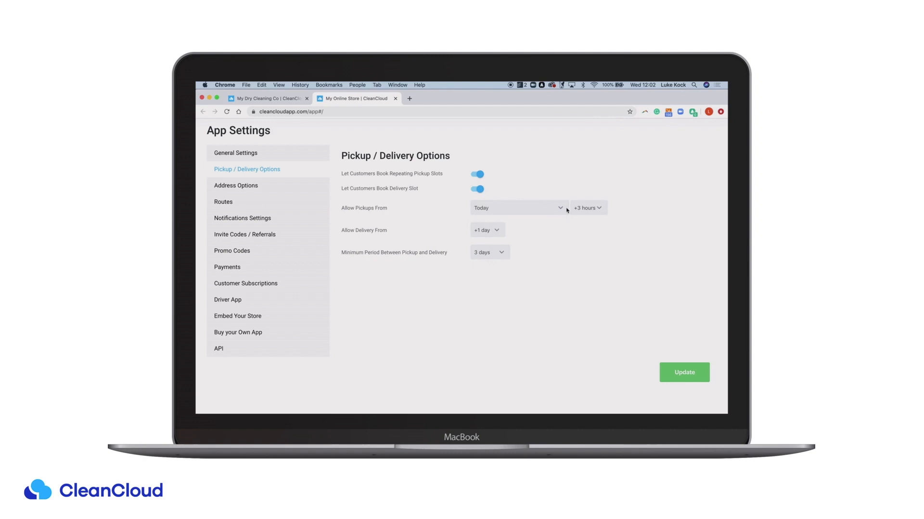
left_click(587, 208)
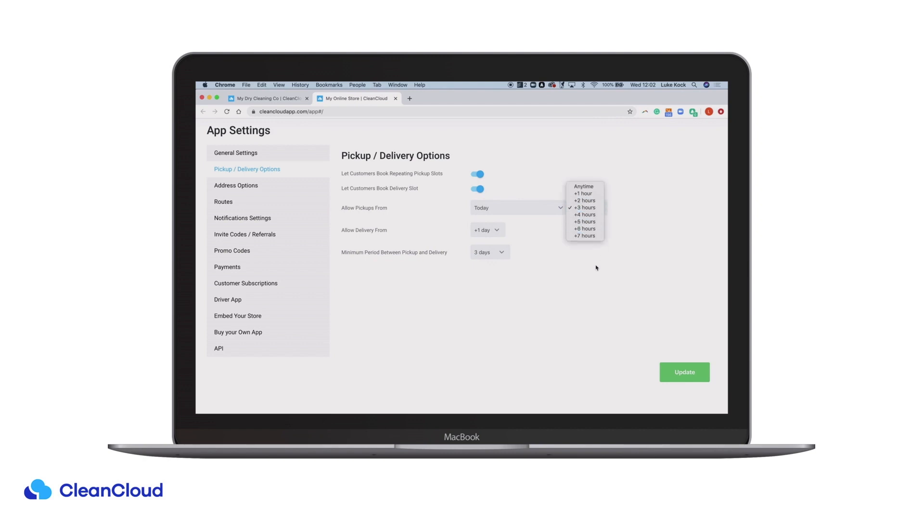
left_click(584, 208)
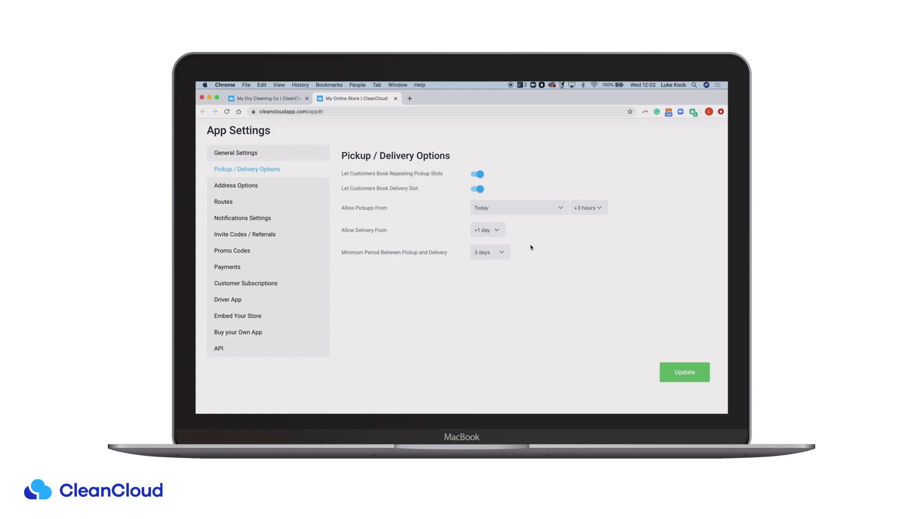
mouse_move(251, 185)
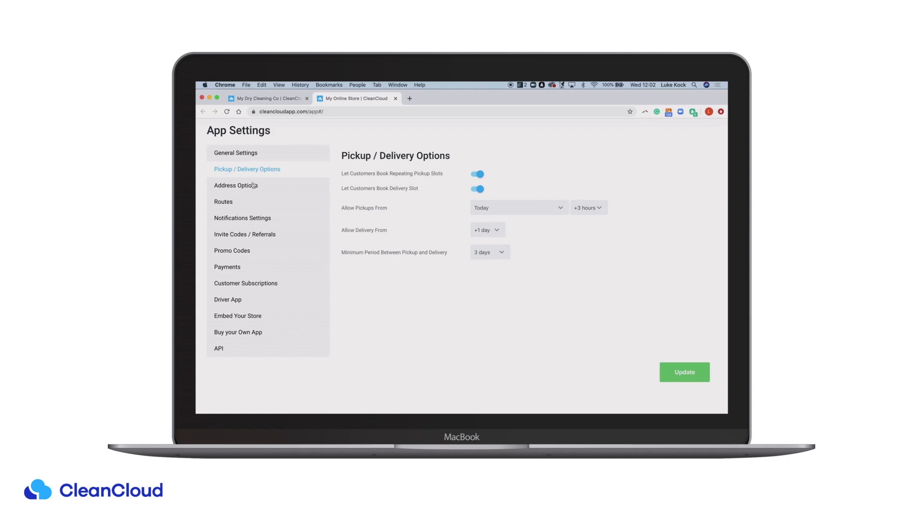
In Address Options, assign customers to routes automatically by GeoFence at signup
left_click(248, 186)
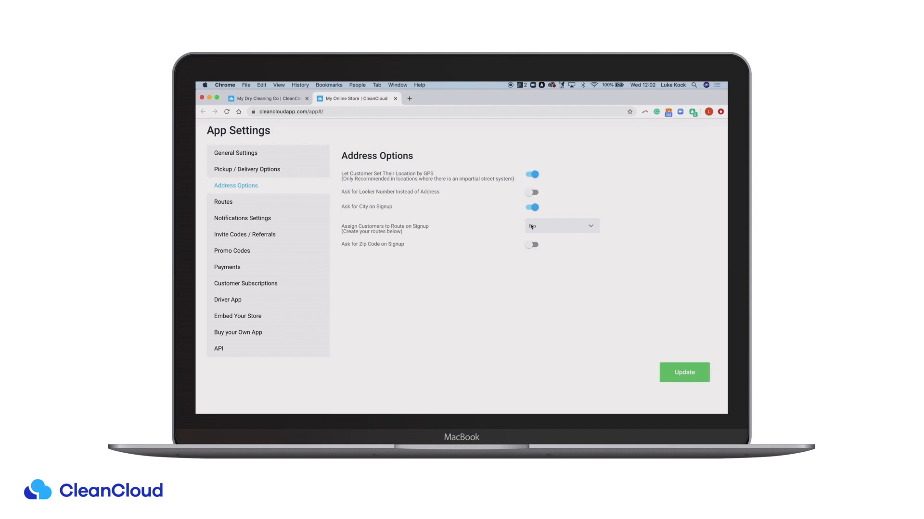
left_click(562, 225)
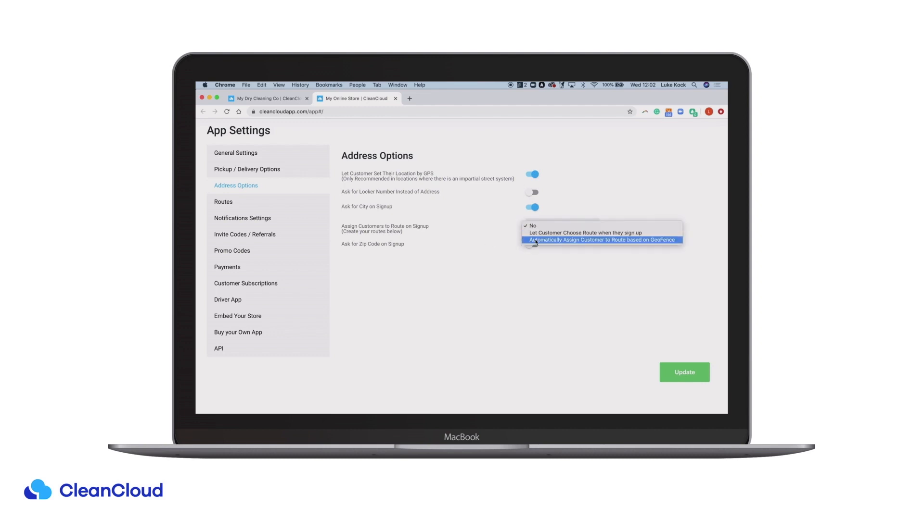
left_click(602, 240)
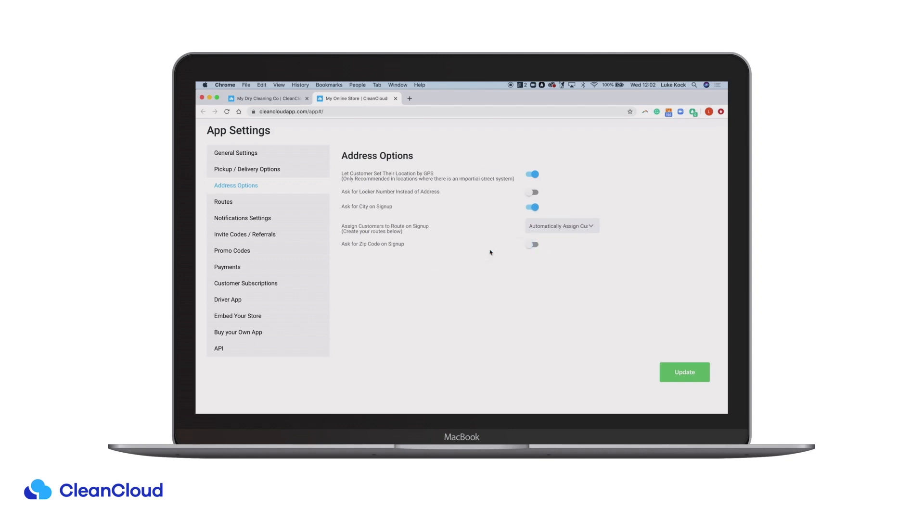
mouse_move(229, 204)
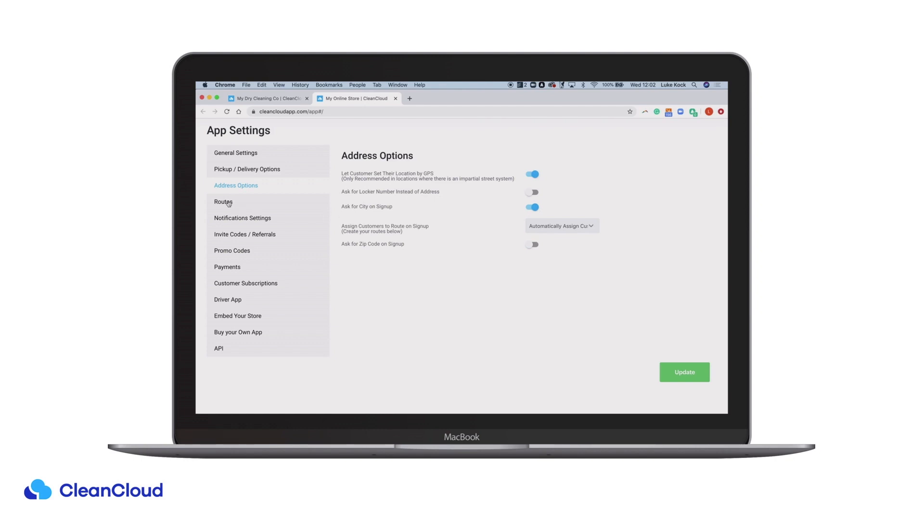
View Route #0 Central London with its geofence and weekly time slots
left_click(223, 202)
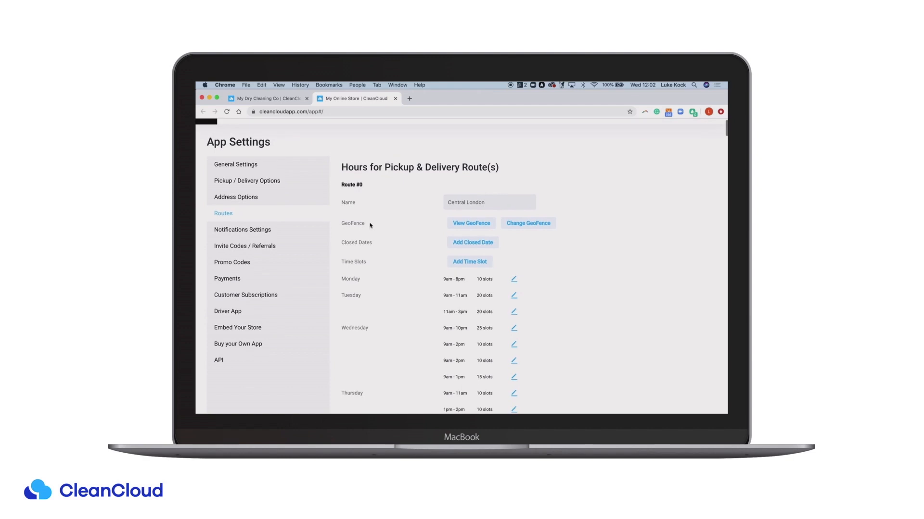
mouse_move(341, 200)
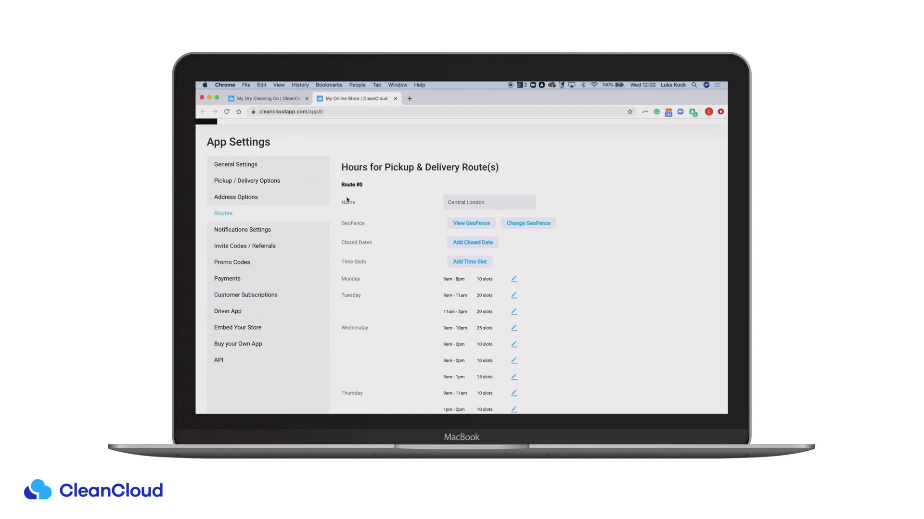
mouse_move(421, 275)
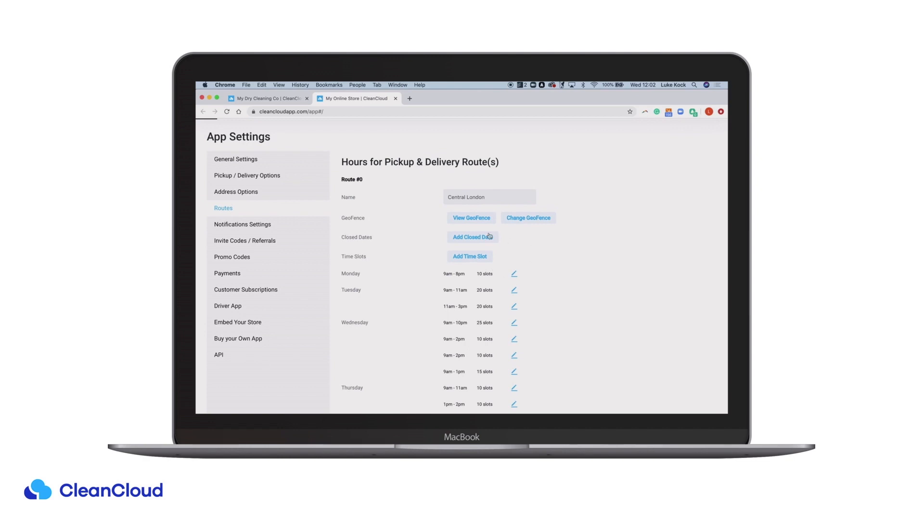
left_click(528, 217)
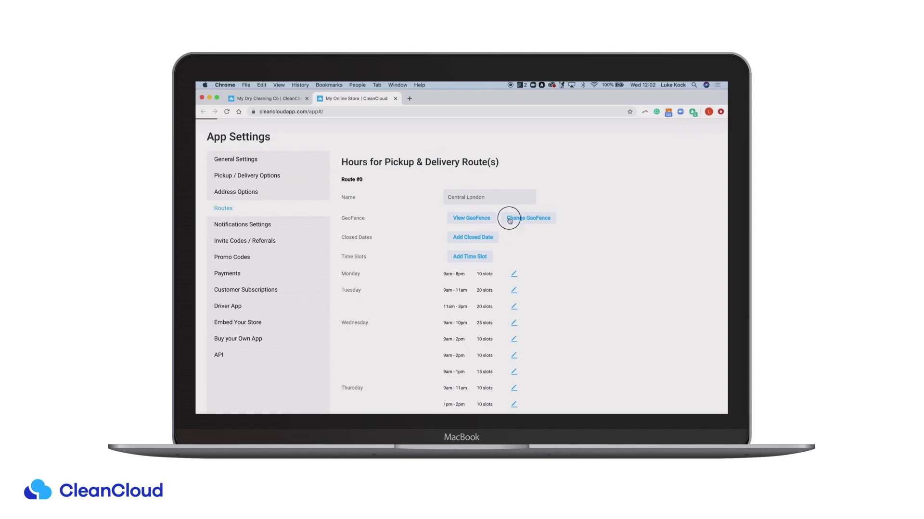
left_click(529, 218)
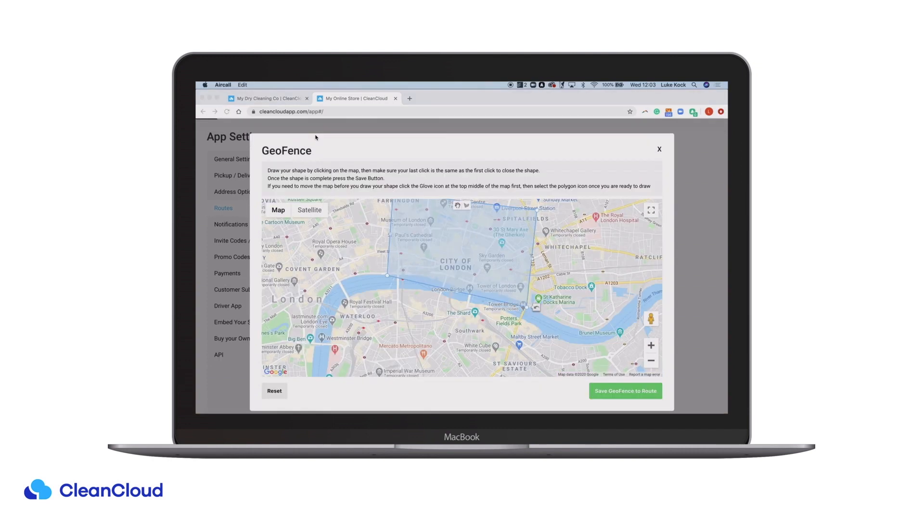
mouse_move(452, 216)
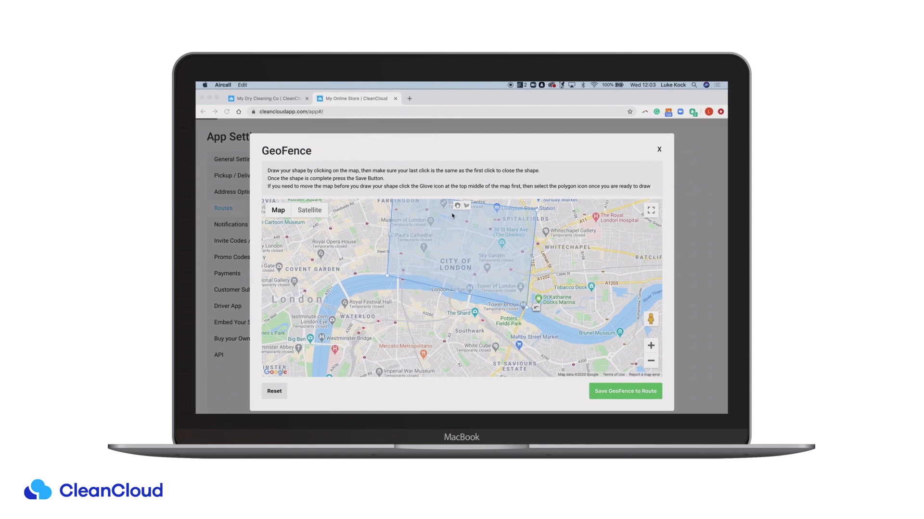
mouse_move(528, 311)
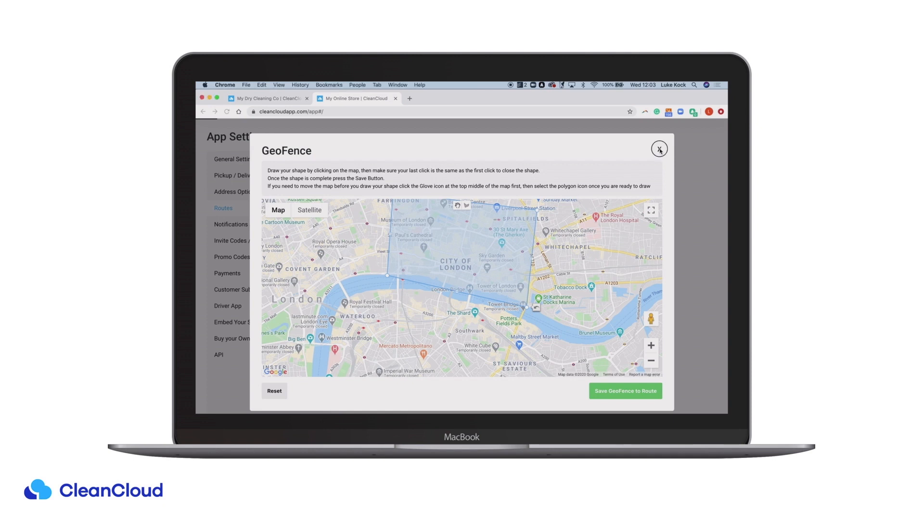
left_click(658, 148)
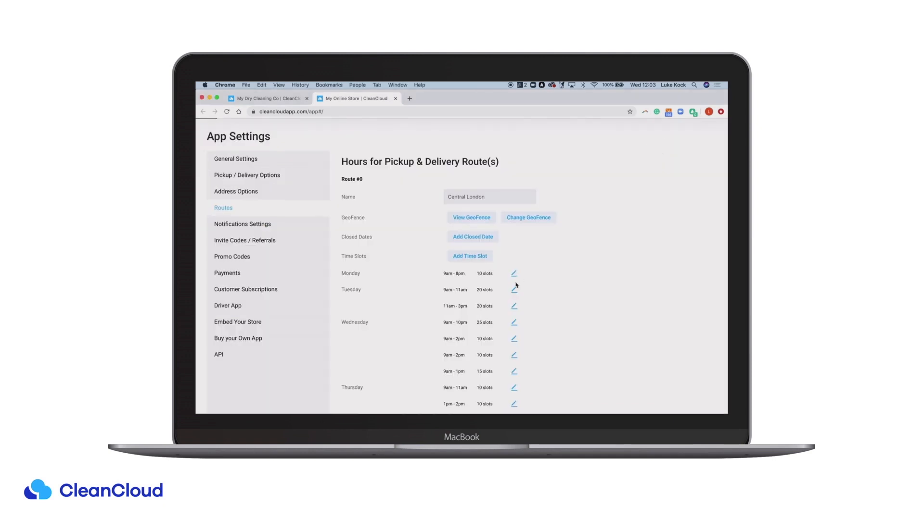
scroll("down", 3)
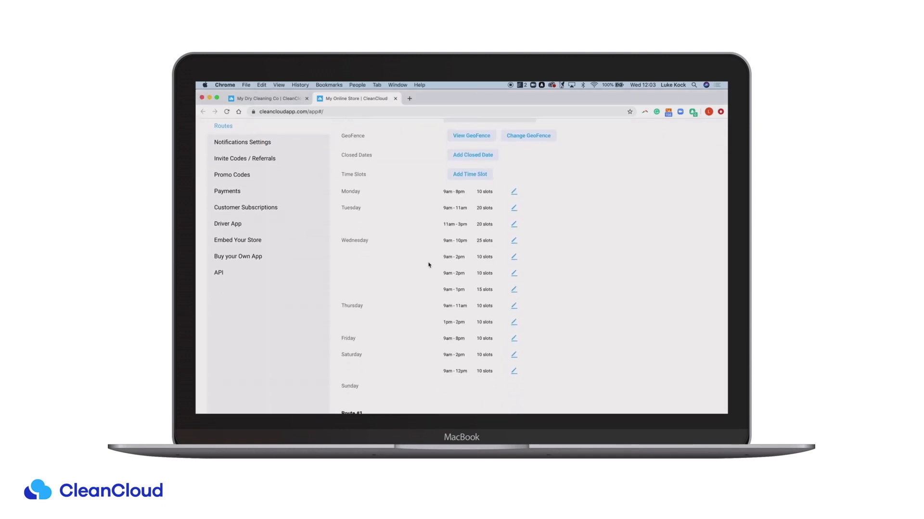
left_click(513, 191)
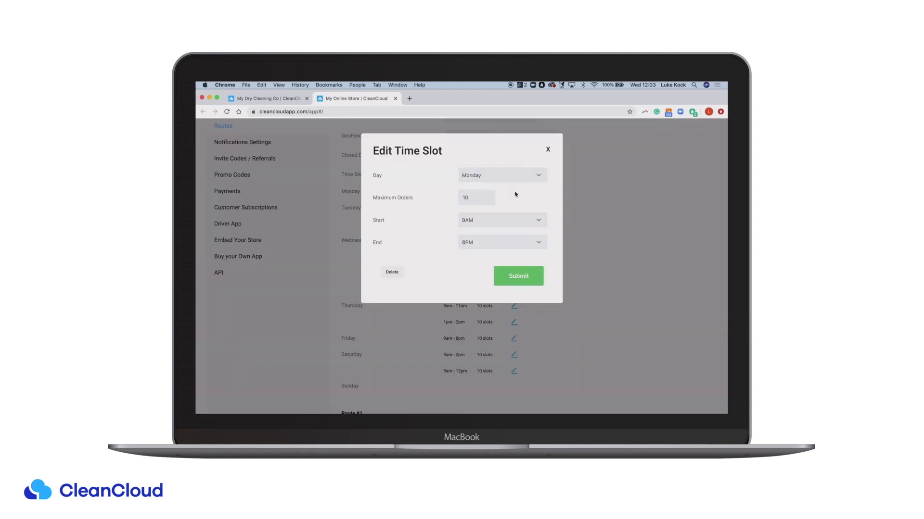
left_click(502, 175)
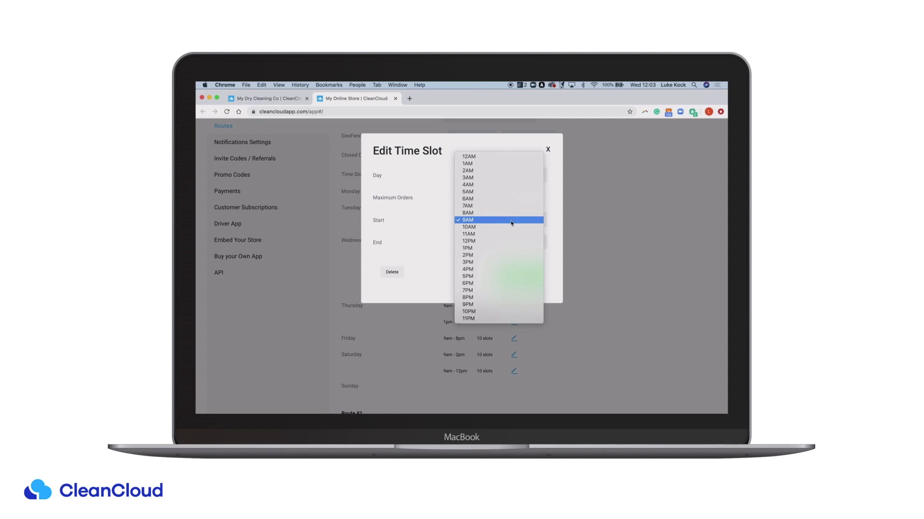
left_click(547, 149)
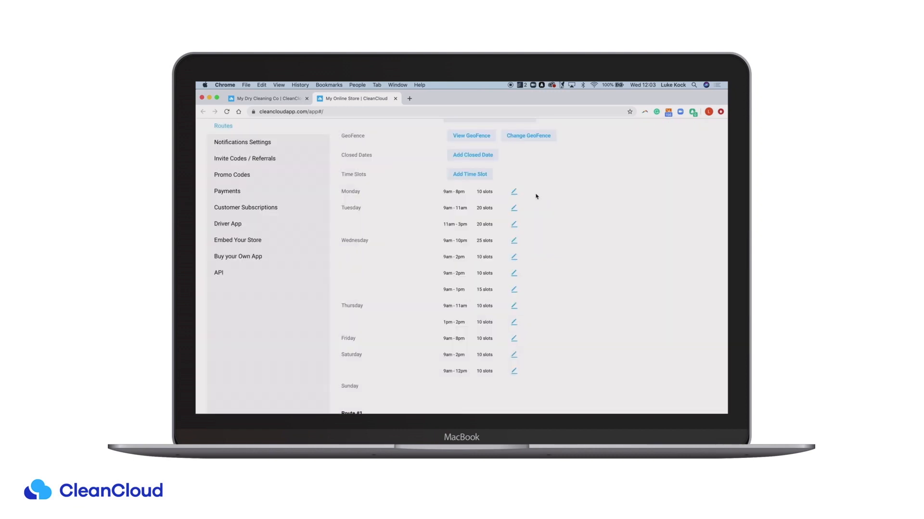
scroll("down", 3)
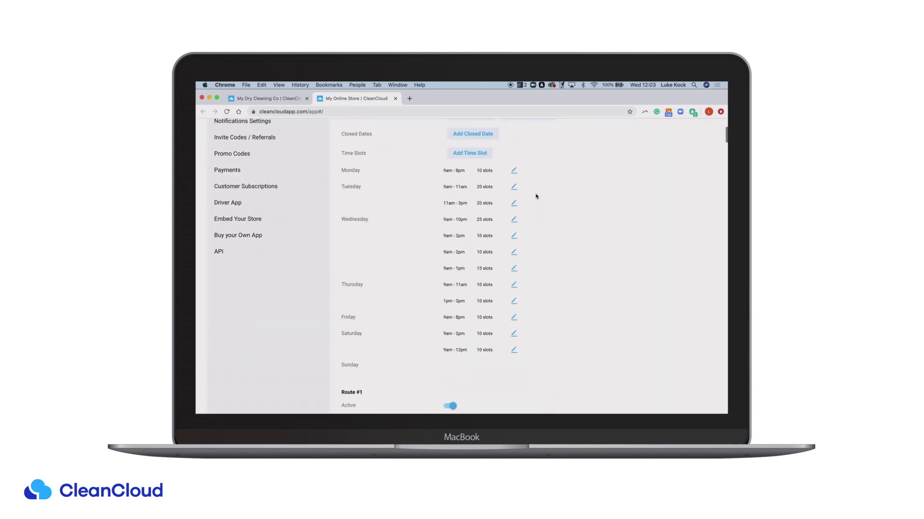
View Notifications Settings: order alert contacts, welcome email and London calendar alerts
left_click(243, 217)
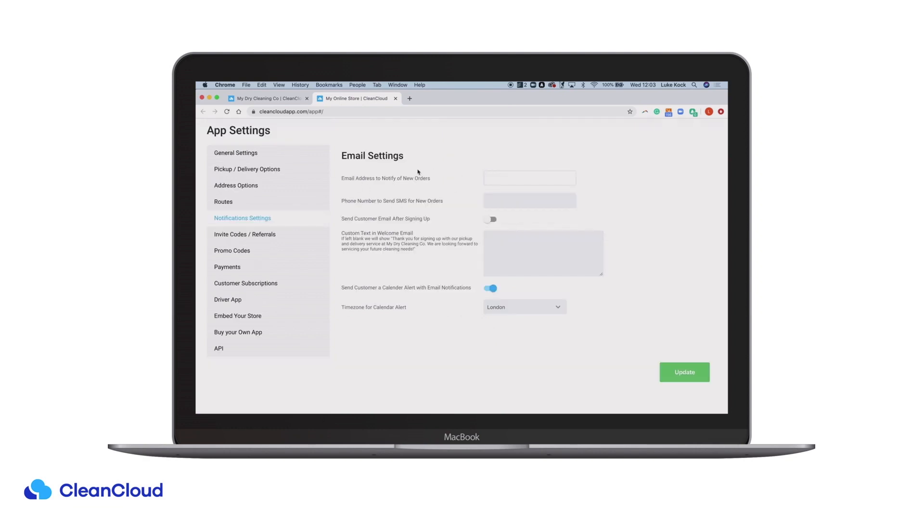
mouse_move(363, 177)
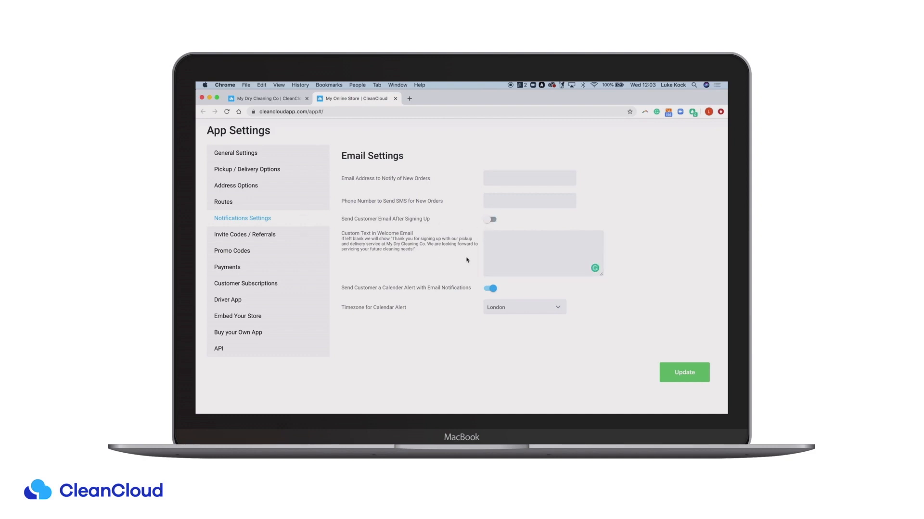
mouse_move(245, 262)
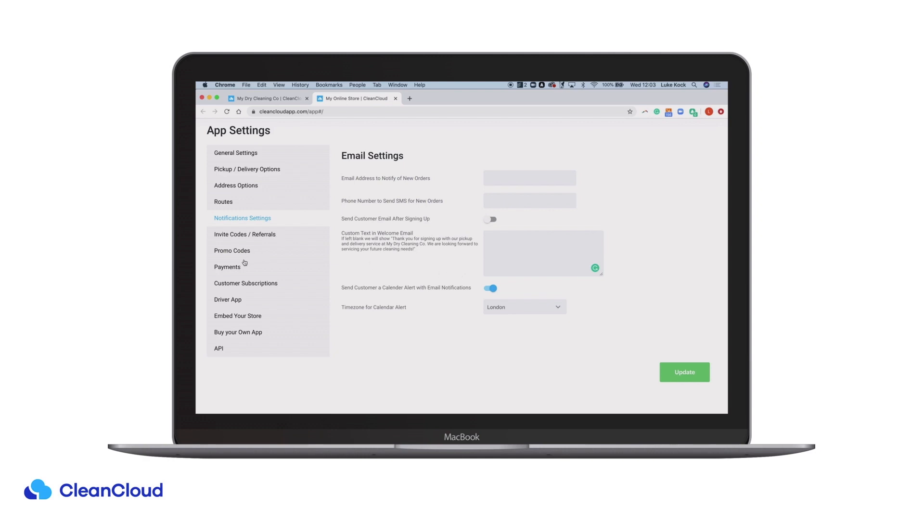
Review the Payments page with Clearent, Stripe, EVO and Checkout.com all off
left_click(227, 267)
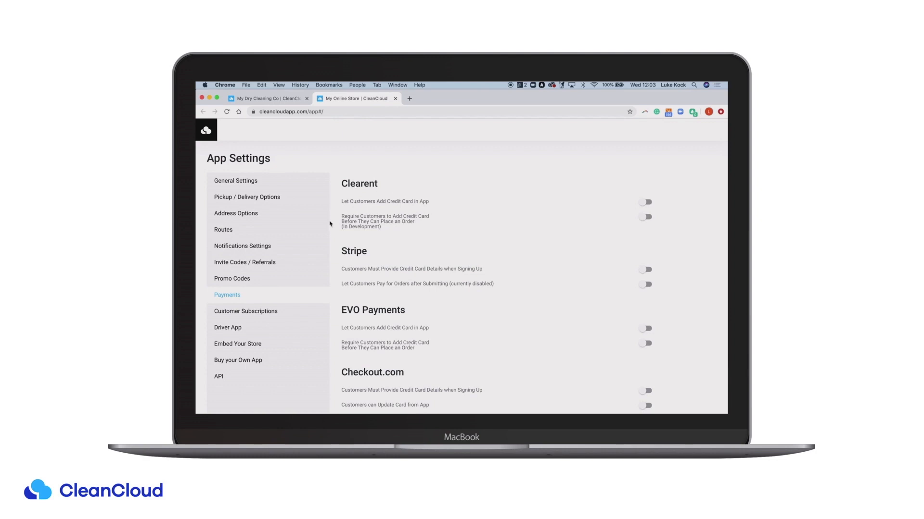
mouse_move(437, 260)
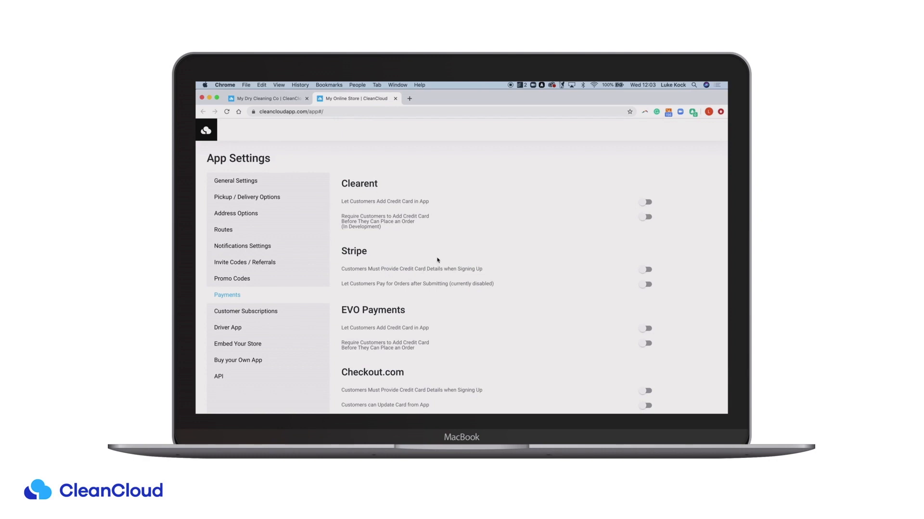
scroll("down", 3)
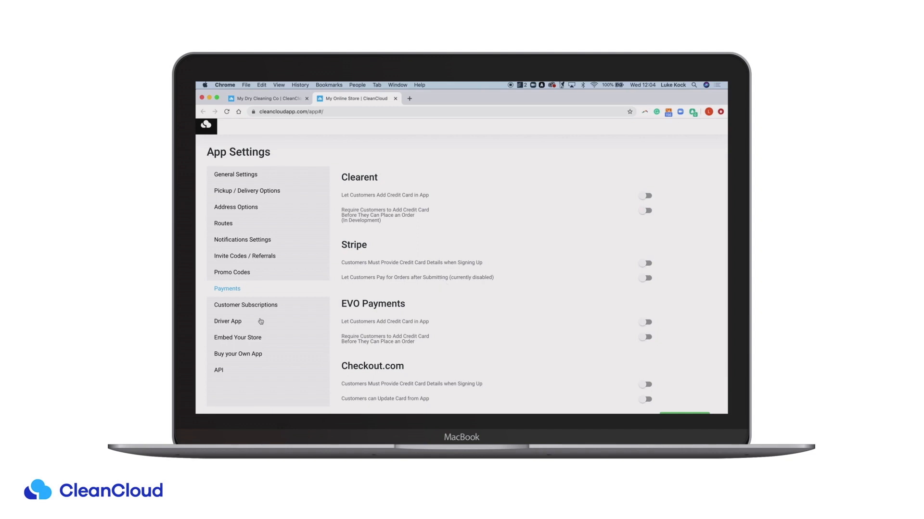
In Driver App settings, toggle driver-on-the-way SMS off and back on, leaving it enabled
left_click(227, 321)
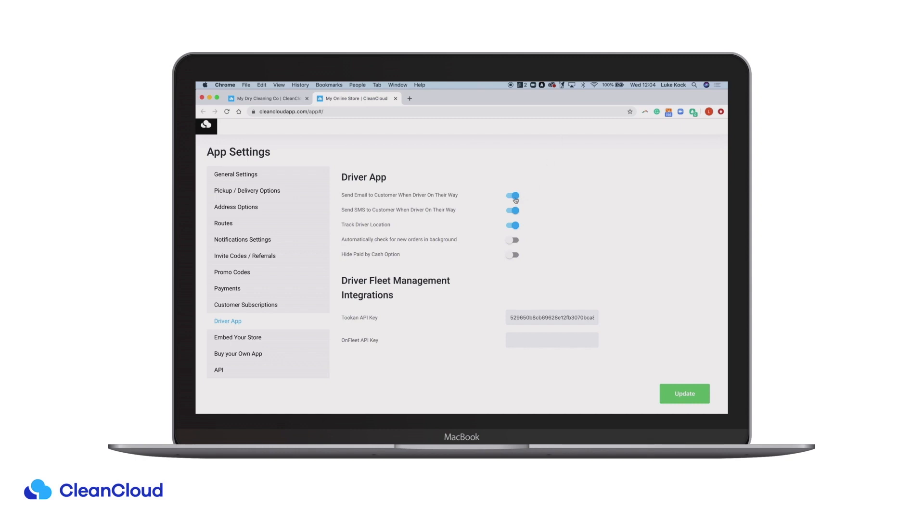
left_click(511, 209)
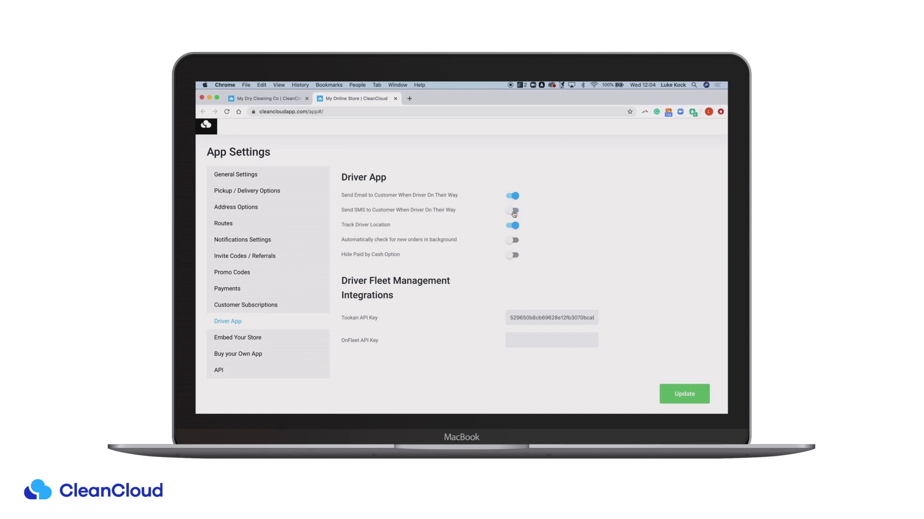
left_click(512, 210)
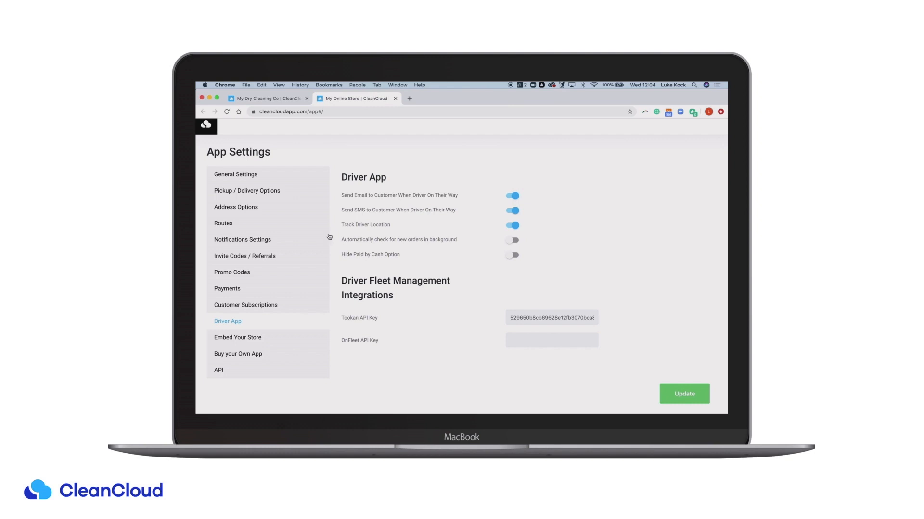
mouse_move(273, 331)
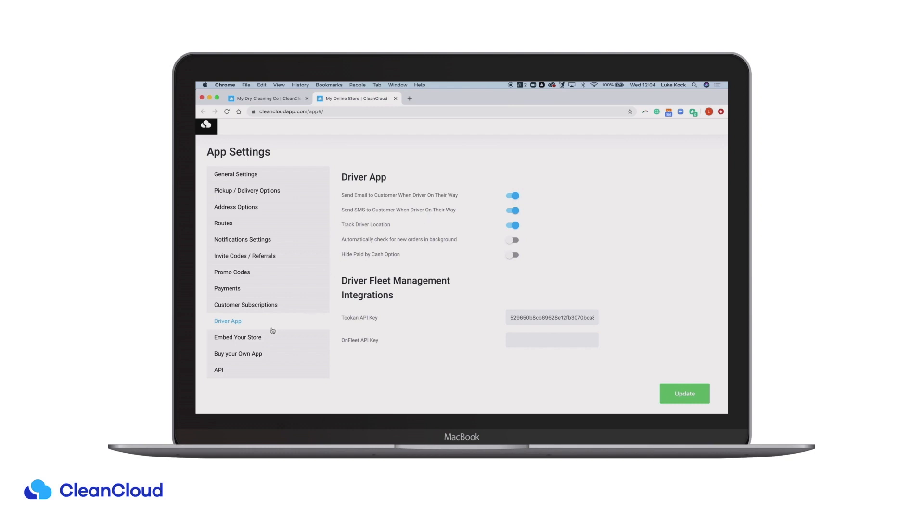
Review the Embed Your Store code and the My Dry Cleaning Co login preview
left_click(237, 338)
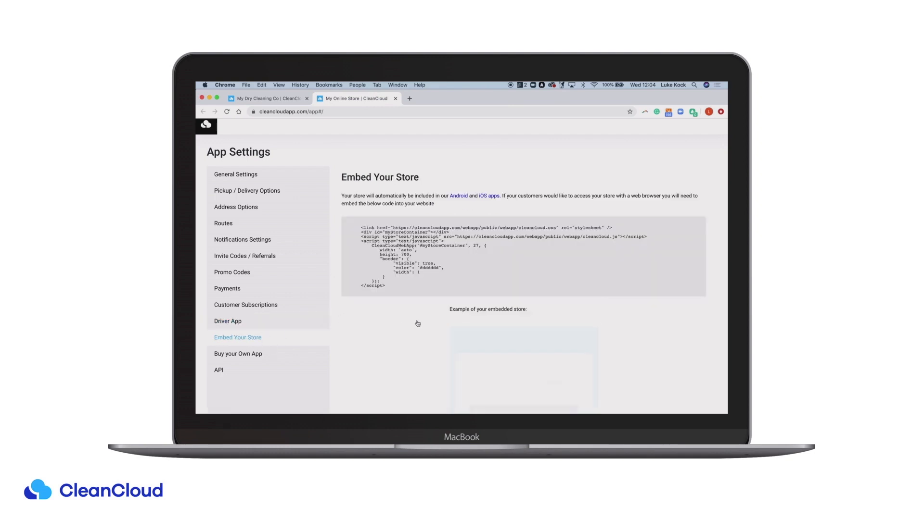
scroll("down", 3)
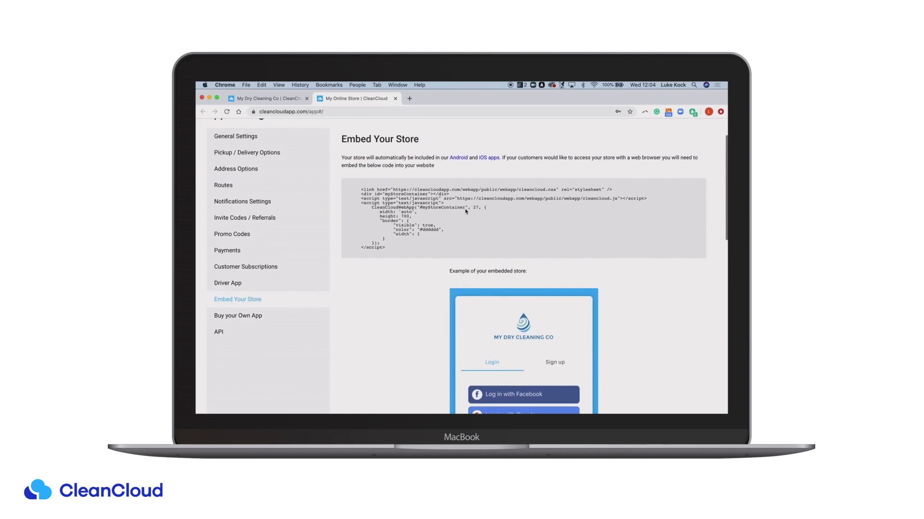
mouse_move(478, 250)
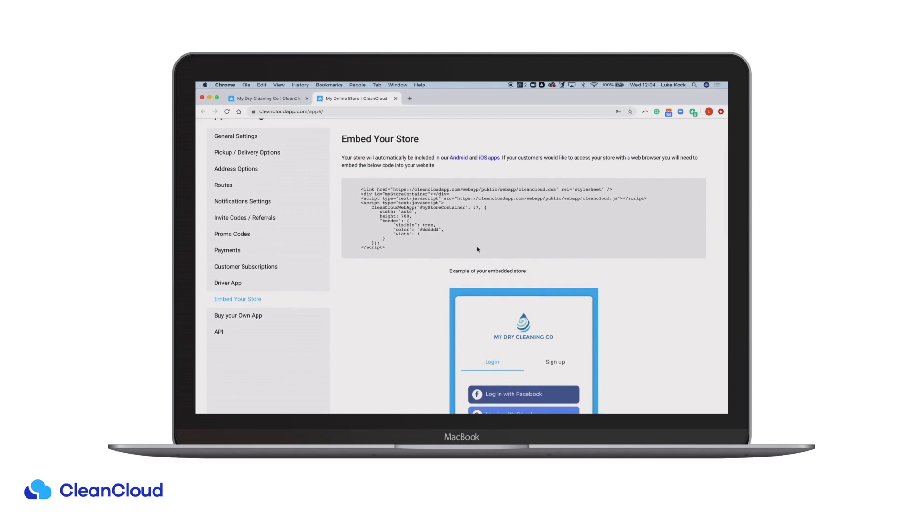
scroll("down", 3)
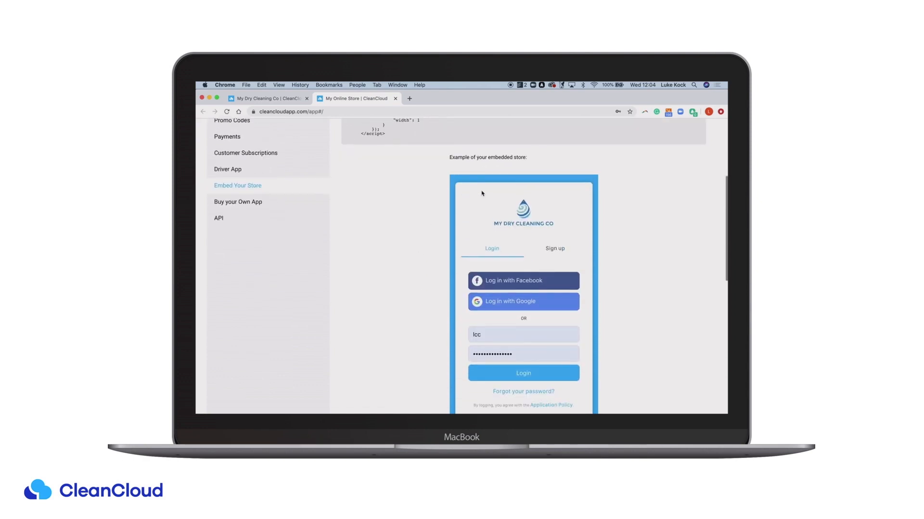
scroll("down", 3)
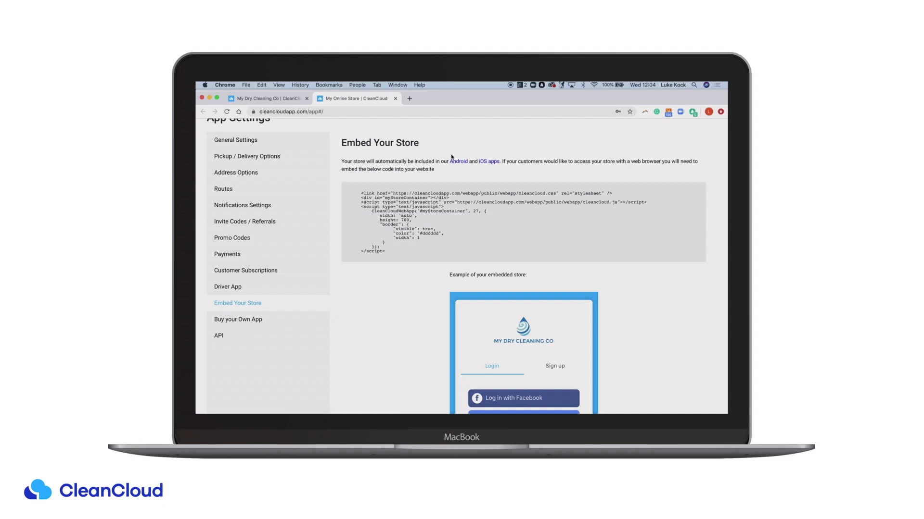
Return to General Settings: store online, English, 20.00 minimum order
left_click(234, 163)
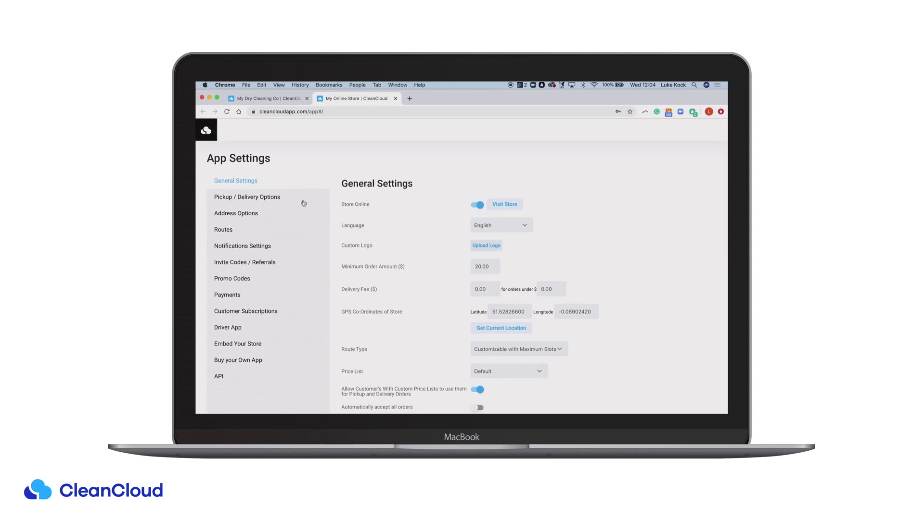
mouse_move(312, 236)
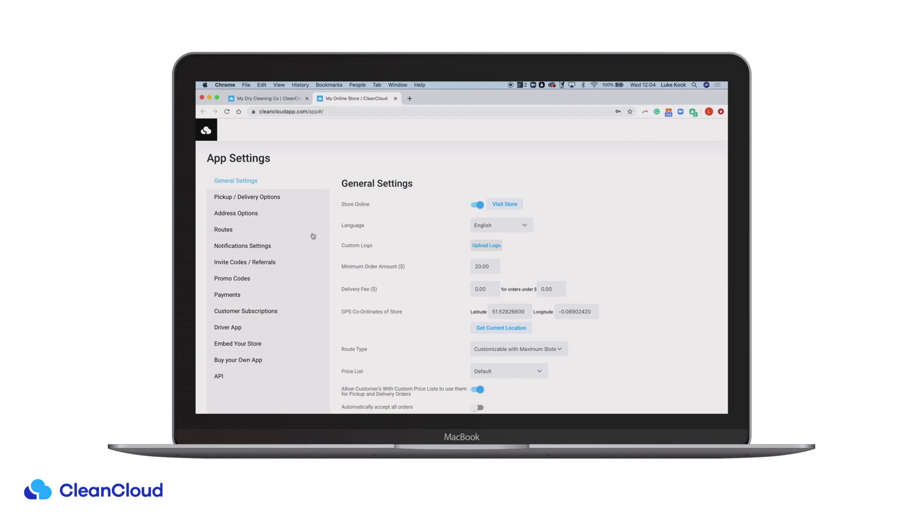
mouse_move(304, 231)
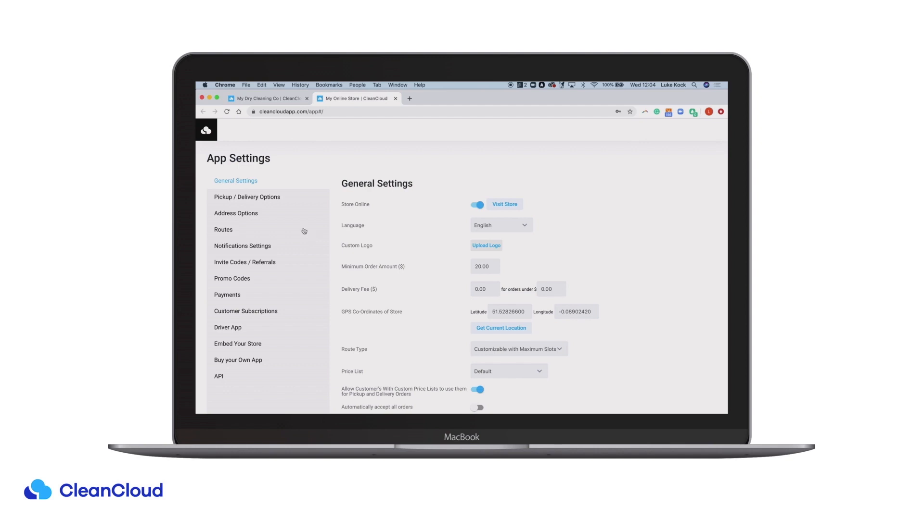